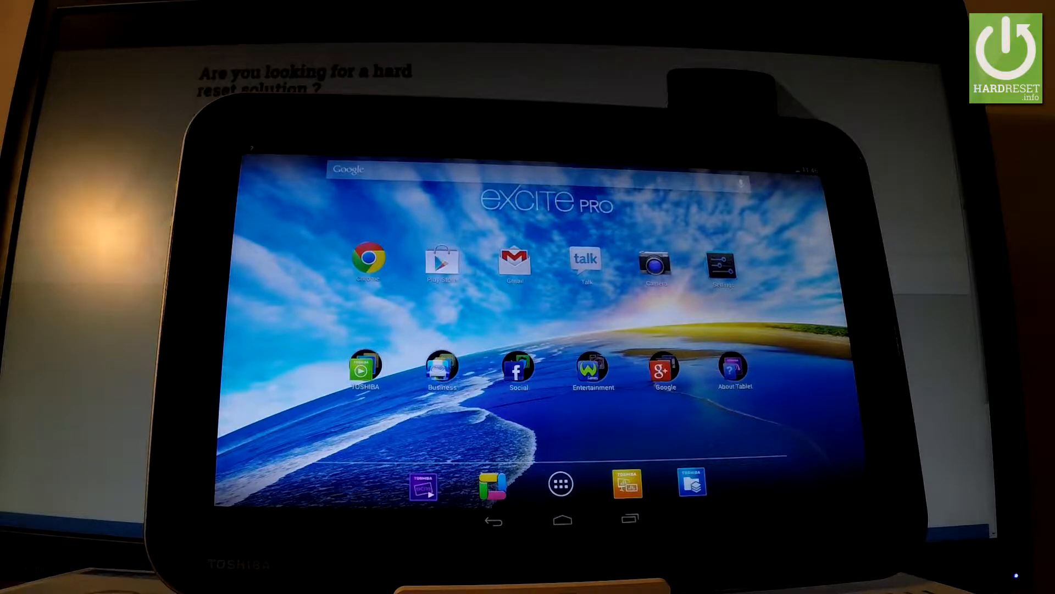
Reach the Language & input page from the home screen via Settings
{"action": "left_click", "coordinate": [561, 484]}
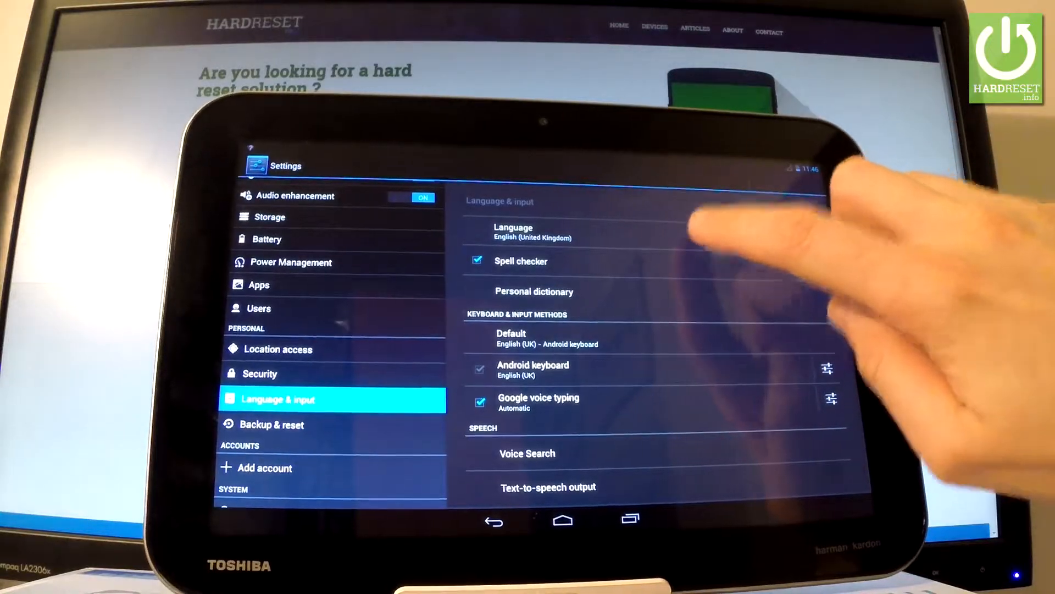
Choose Español from the system language list so the interface shows Ajustes
{"action": "left_click", "coordinate": [532, 232]}
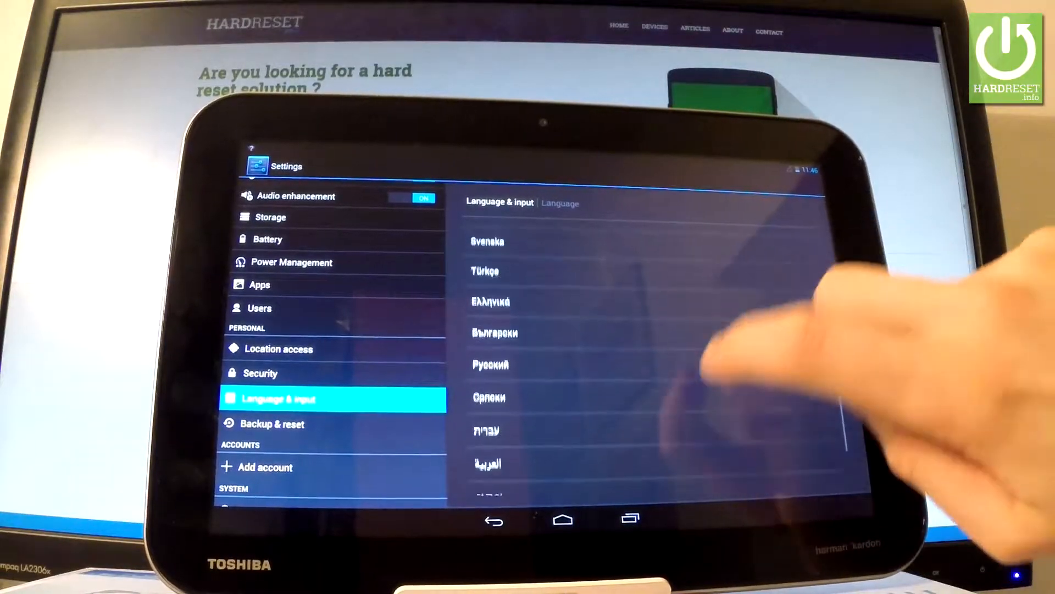
{"action": "scroll", "scroll_direction": "down", "scroll_amount": 3}
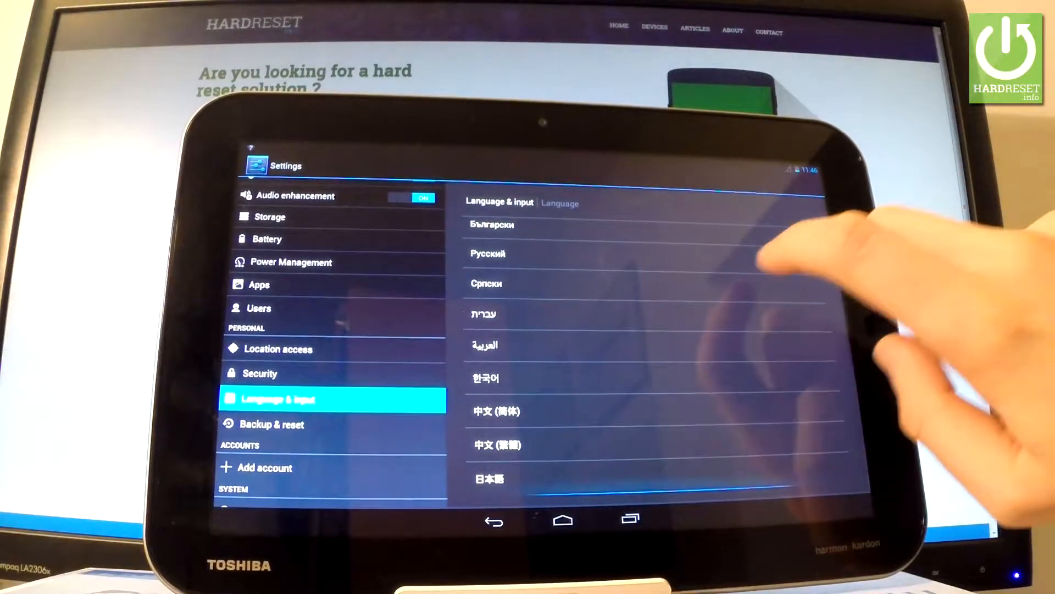
{"action": "scroll", "scroll_direction": "up", "scroll_amount": 3}
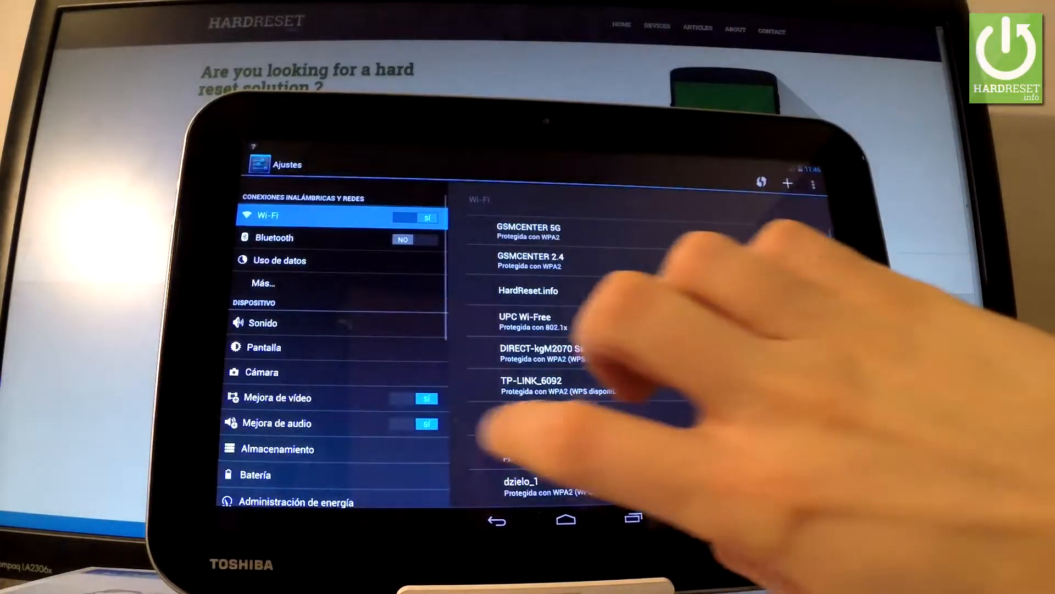
Scroll the Spanish Ajustes menu down to the Idioma y entrada de texto entry
{"action": "scroll", "scroll_direction": "down", "scroll_amount": 3}
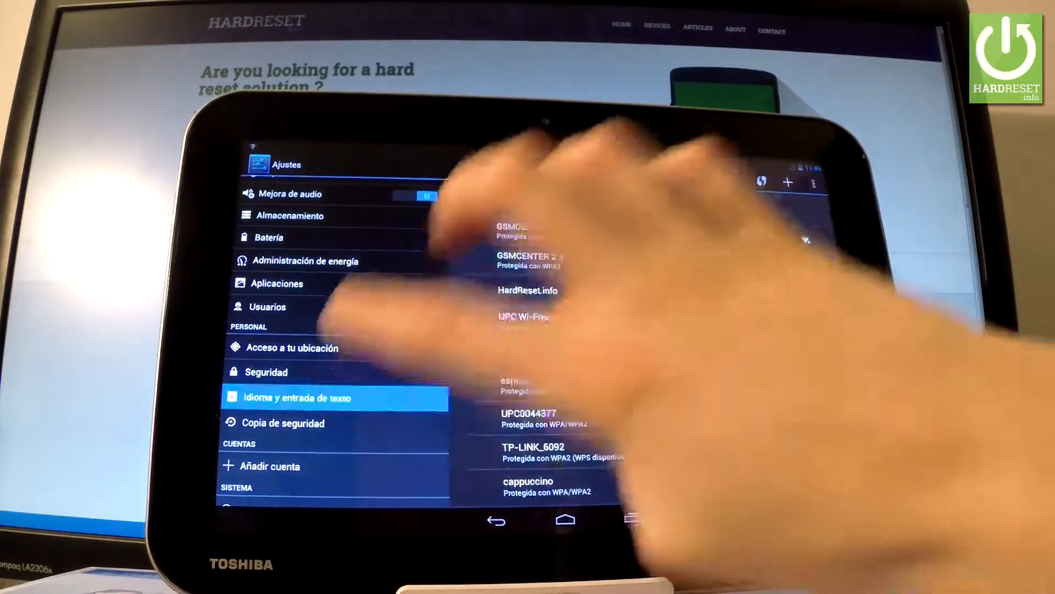
From Idioma y entrada de texto, set the language to English (United States)
{"action": "left_click", "coordinate": [296, 397]}
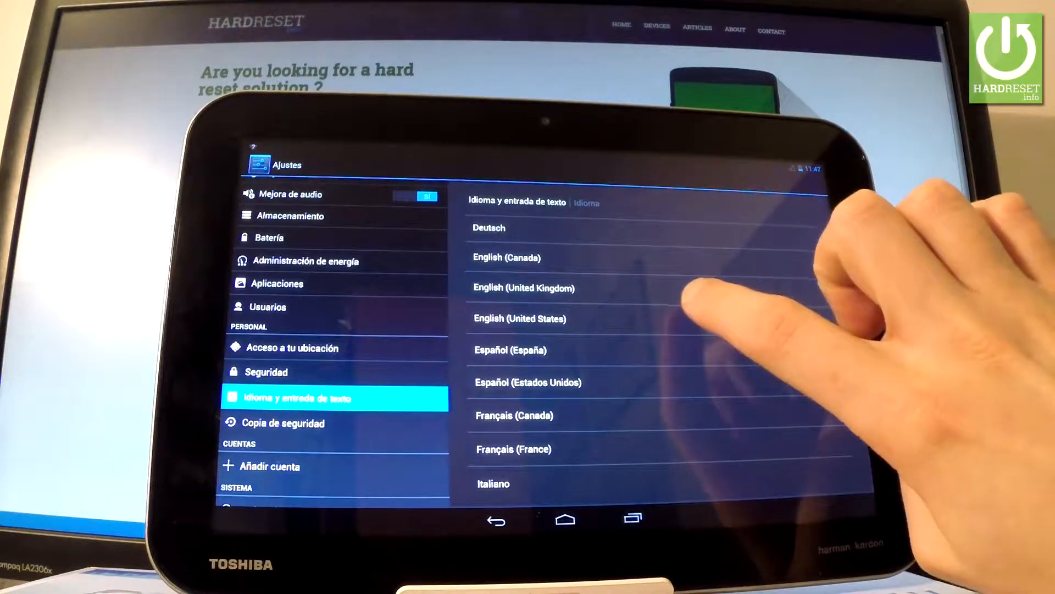
{"action": "left_click", "coordinate": [520, 318]}
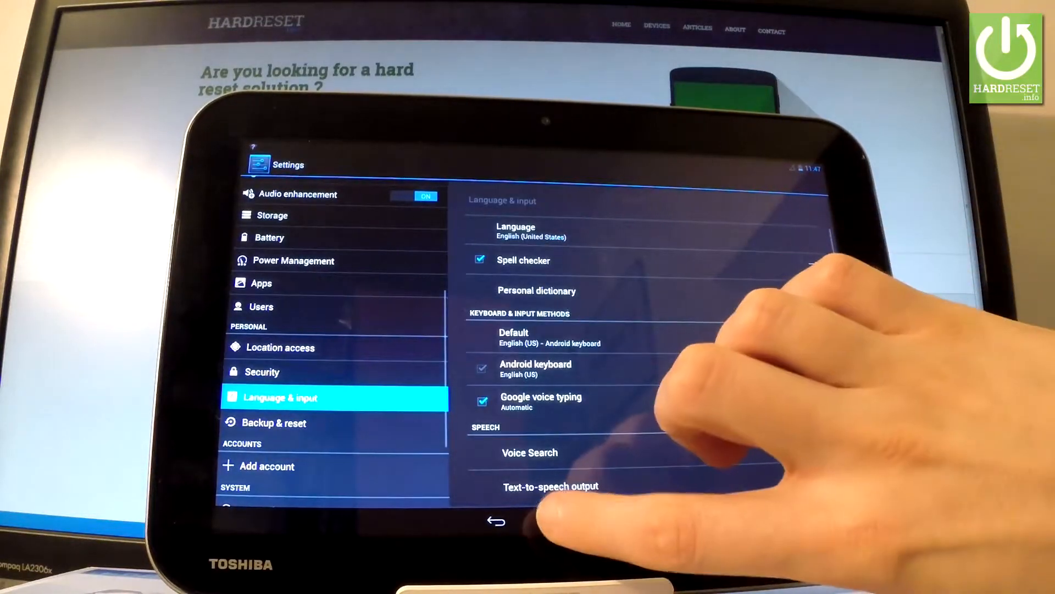